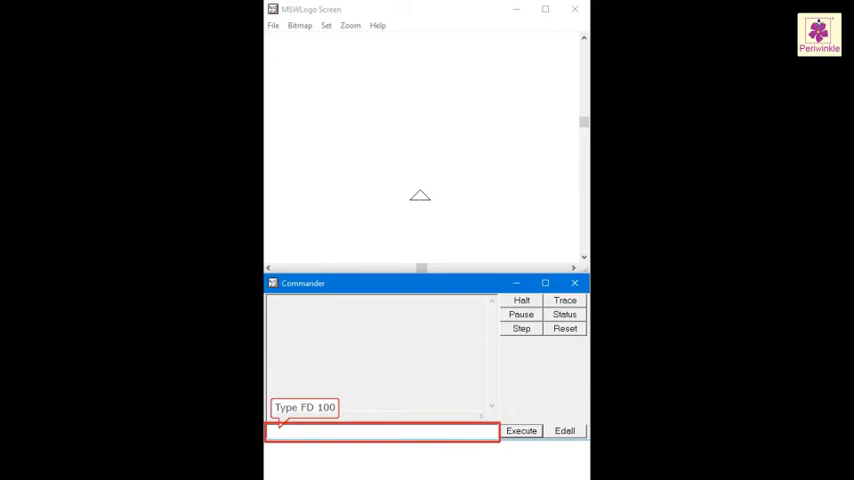
- Run FD 100 so the turtle draws a 100-step vertical line upward
{"action": "type", "text": "FD 10"}
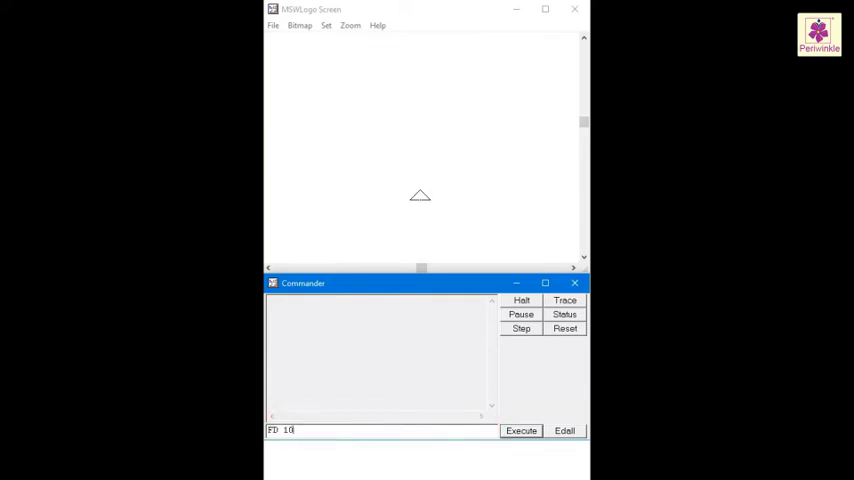
{"action": "left_click", "coordinate": [521, 430]}
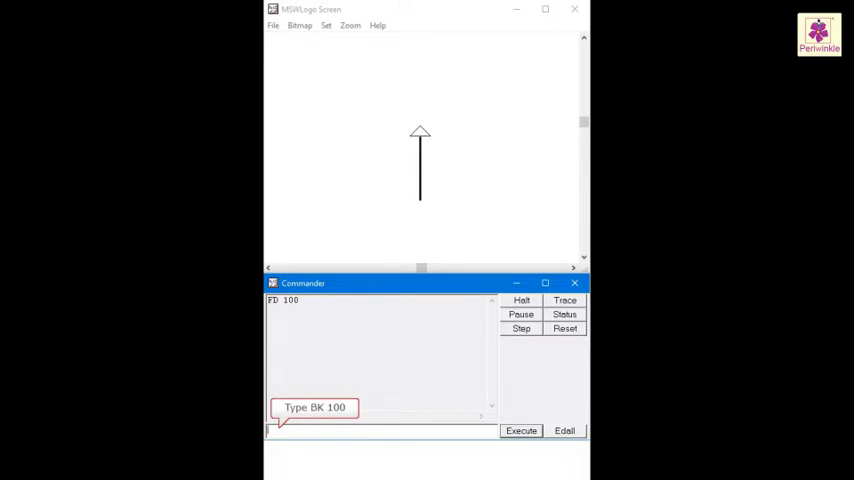
- Run BK 100 to bring the turtle back down to its starting point
{"action": "type", "text": "BK 1"}
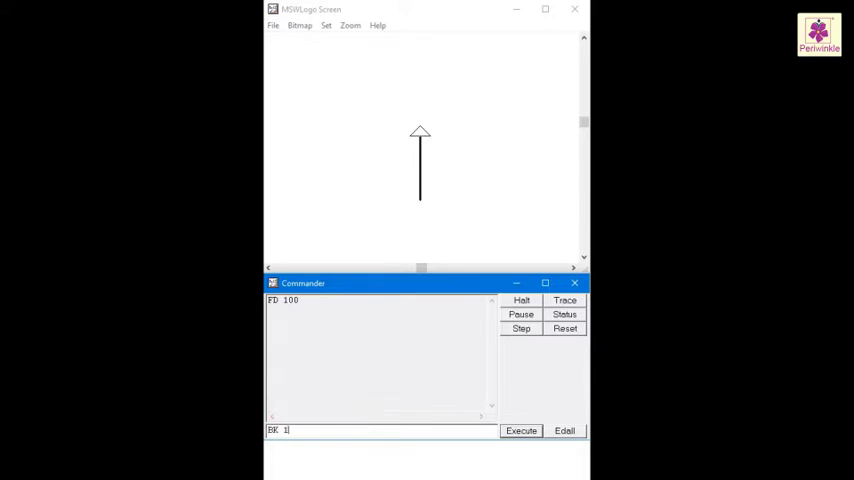
{"action": "type", "text": "00"}
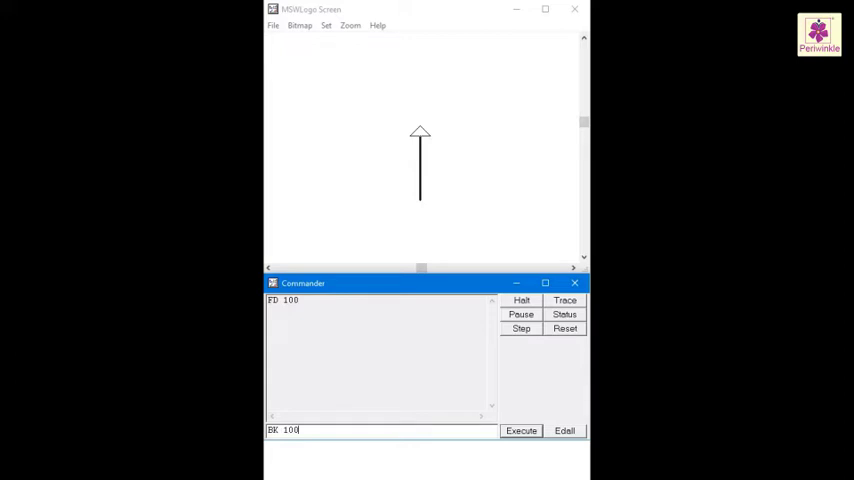
{"action": "left_click", "coordinate": [520, 430]}
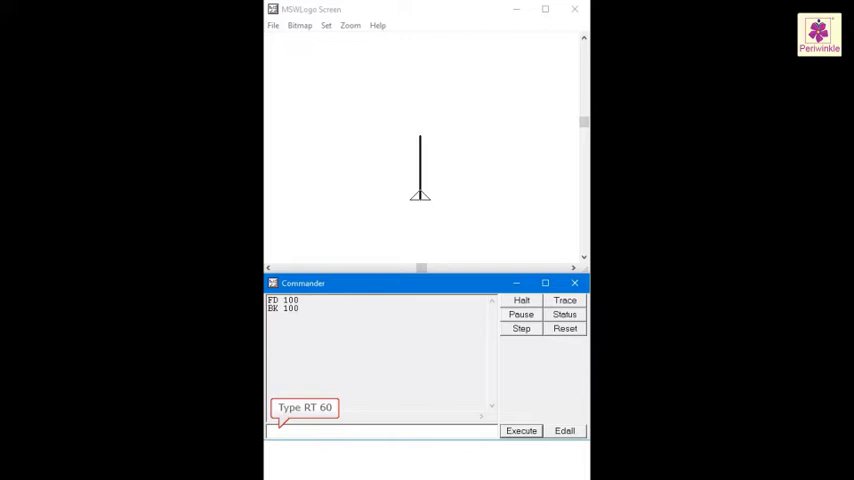
- Run RT 60 to turn the turtle 60 degrees right
{"action": "type", "text": "RT 6"}
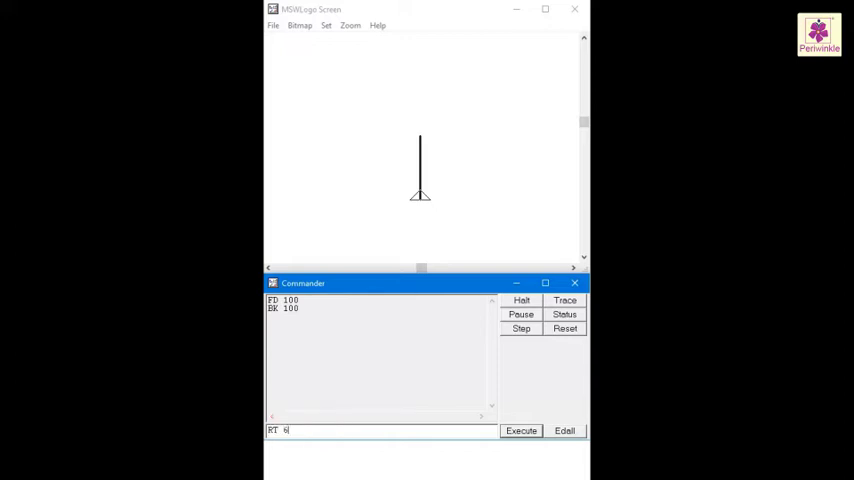
{"action": "left_click", "coordinate": [520, 430]}
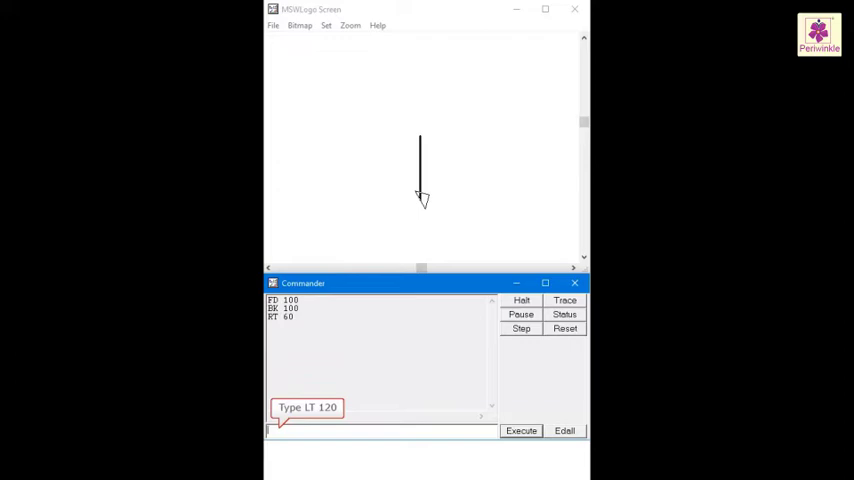
- Run LT 120 to turn the turtle 120 degrees left
{"action": "type", "text": "LT 12"}
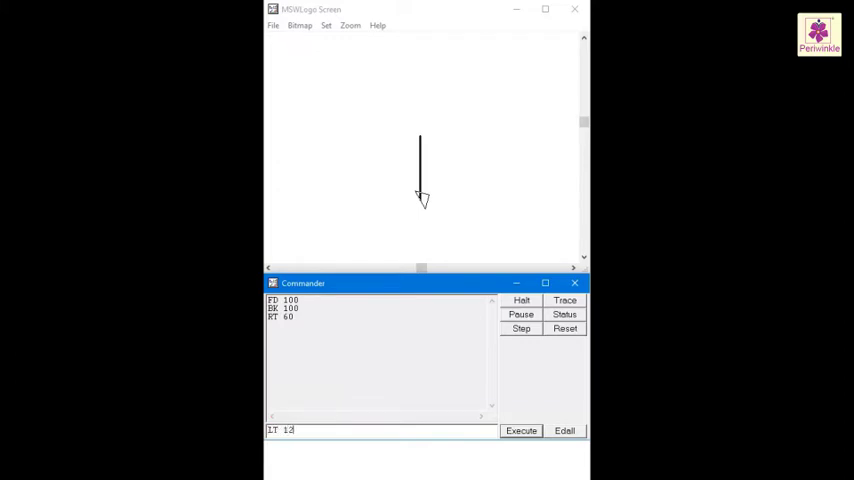
{"action": "left_click", "coordinate": [520, 430]}
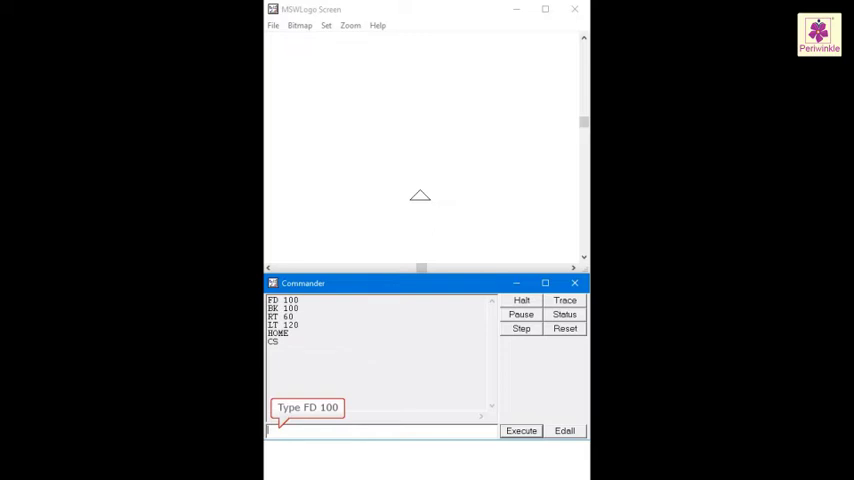
- Draw a 100-step line with FD 100, turn left 60 degrees, then enter CLEAN
{"action": "type", "text": "FD 100"}
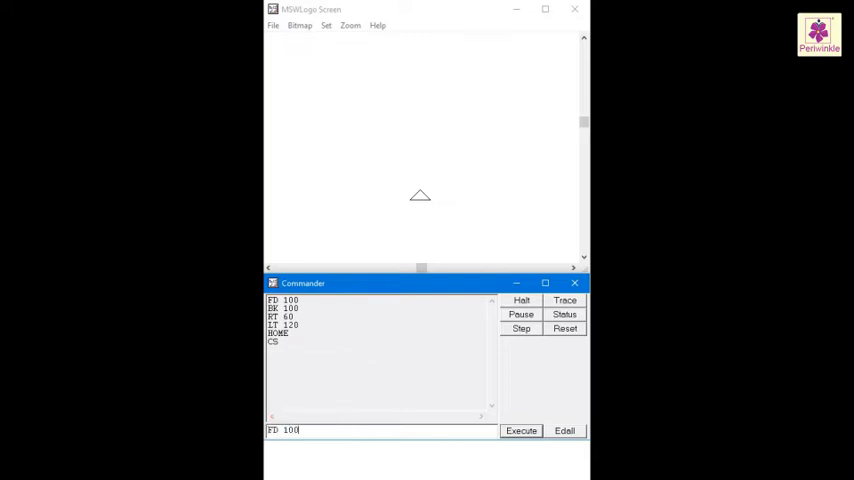
{"action": "left_click", "coordinate": [520, 430]}
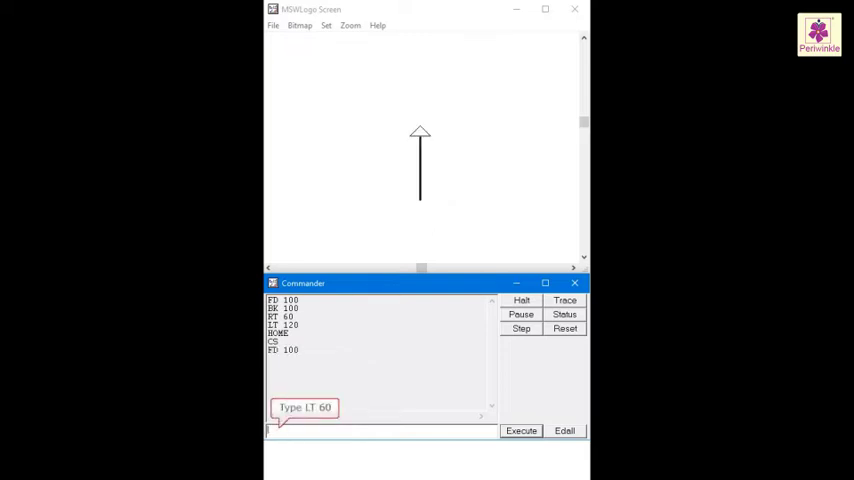
{"action": "type", "text": "LT"}
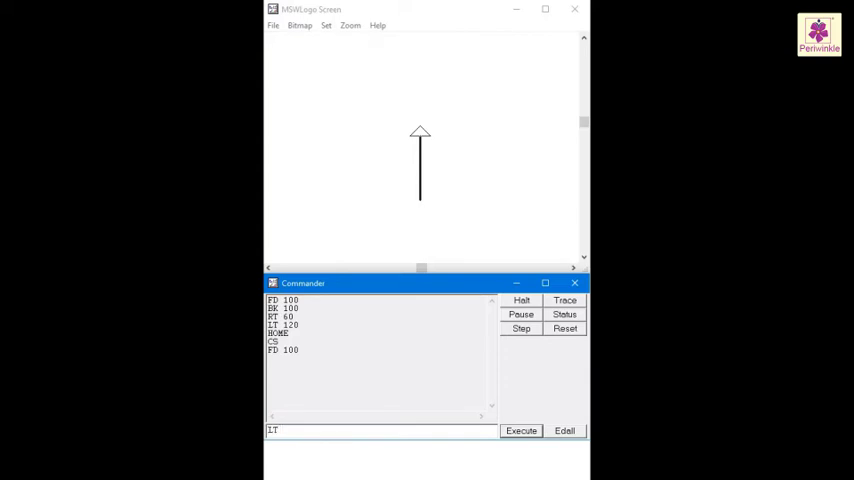
{"action": "left_click", "coordinate": [520, 430]}
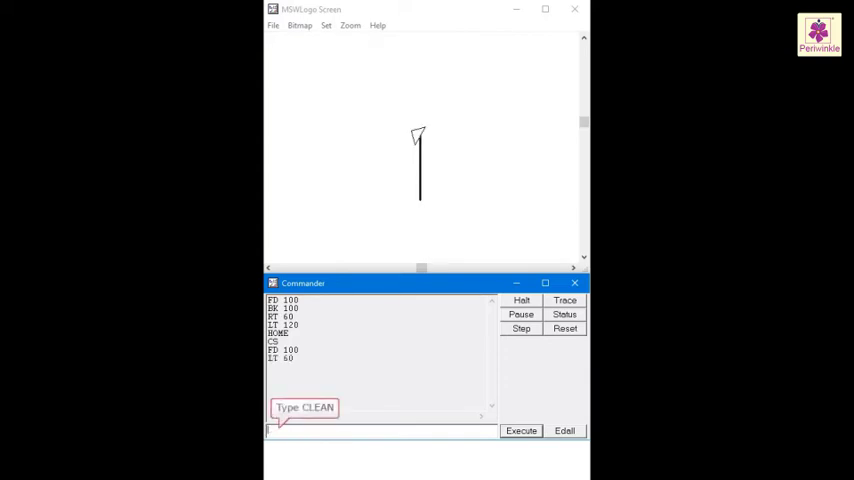
{"action": "type", "text": "CLE"}
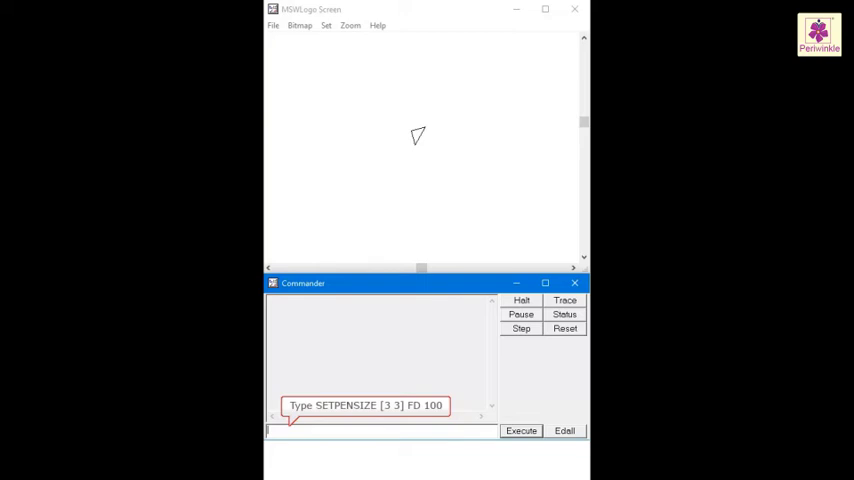
- Draw a thick 100-step line with SETPENSIZE [3 3] FD 100
{"action": "type", "text": "SETPENS"}
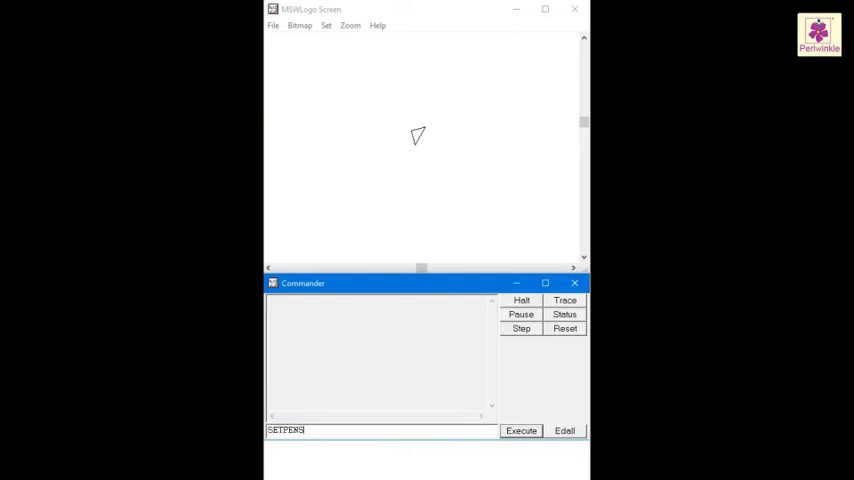
{"action": "type", "text": "SETPENSIZE [3 3]"}
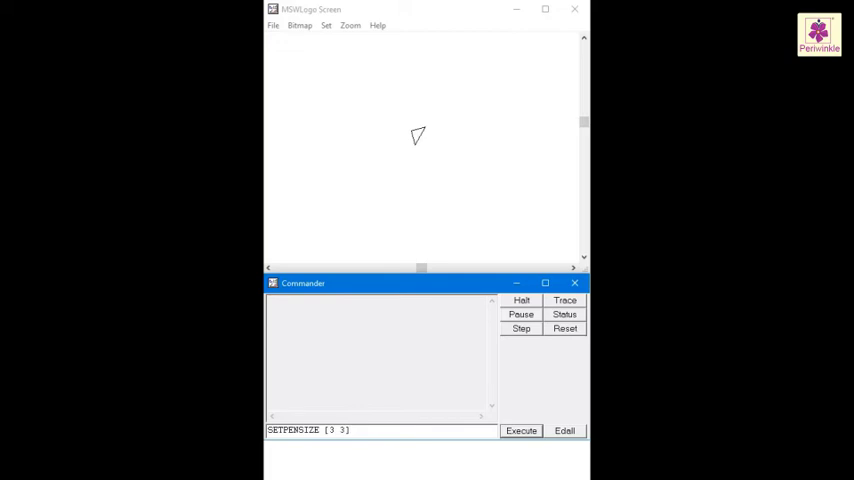
{"action": "type", "text": "FD 100"}
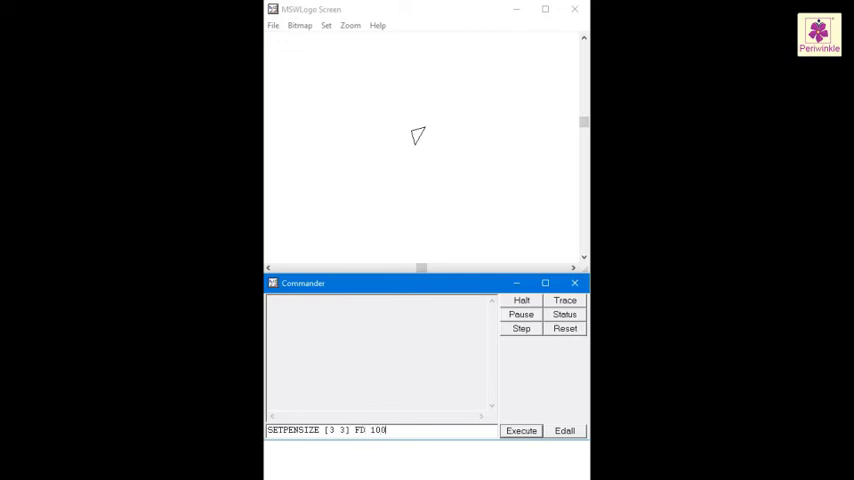
{"action": "left_click", "coordinate": [521, 430]}
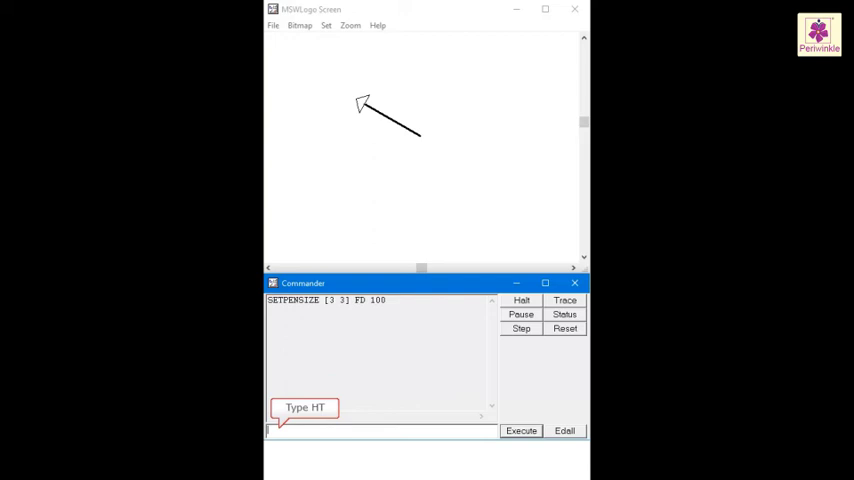
- Hide the turtle with HT, then show it again
{"action": "type", "text": "HT"}
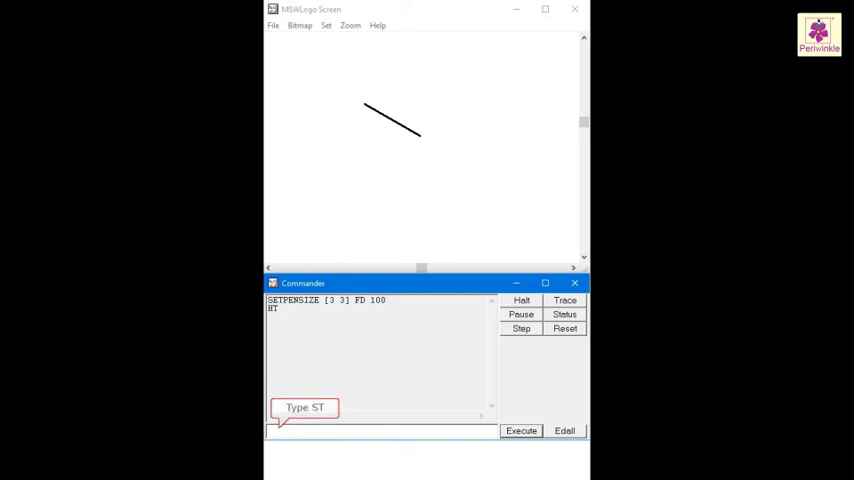
{"action": "left_click", "coordinate": [520, 430]}
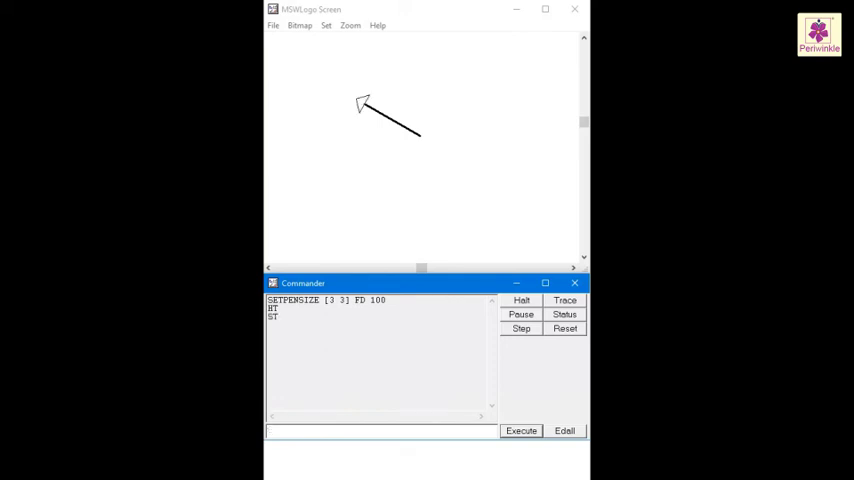